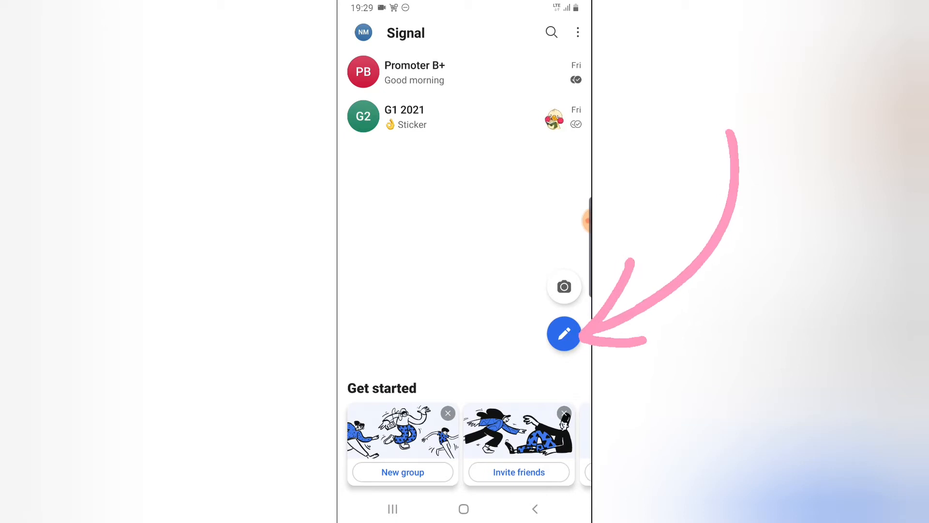
- Start a new message and search contacts for 'self' to surface Note to Self
click(563, 334)
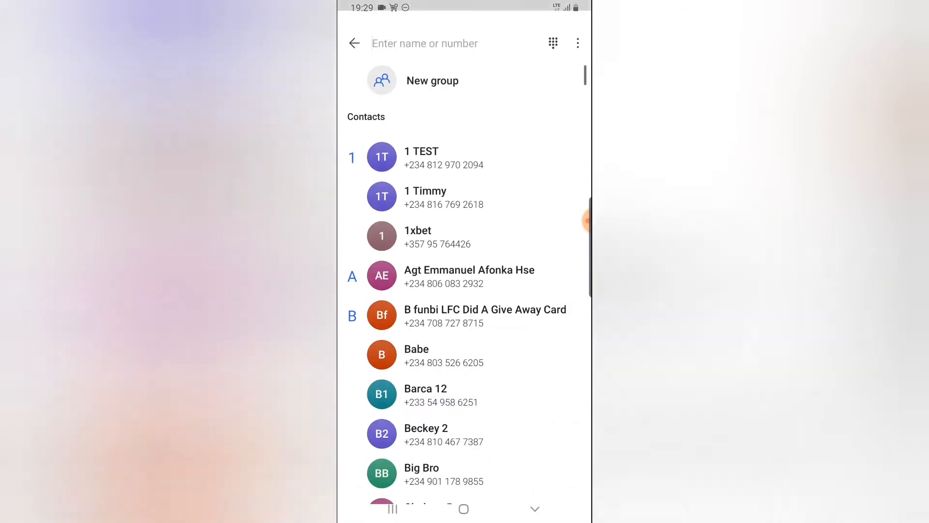
click(425, 43)
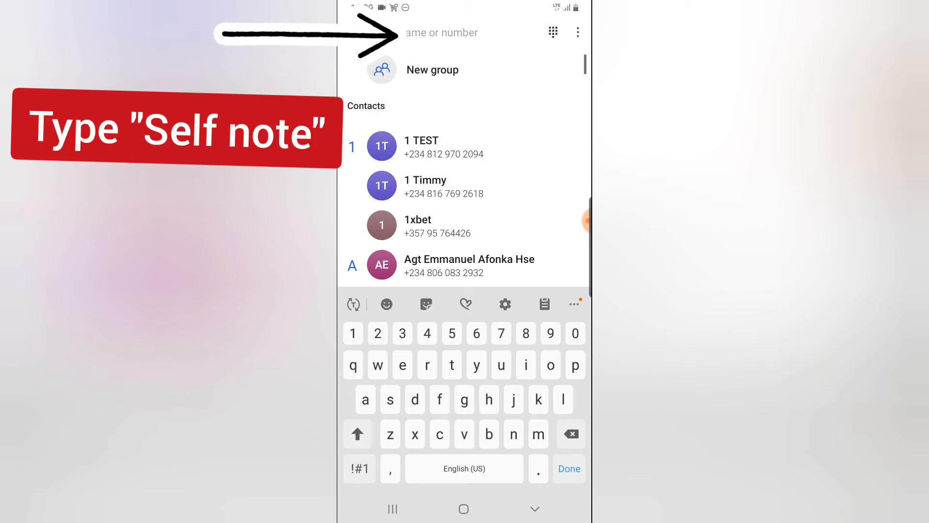
text(self)
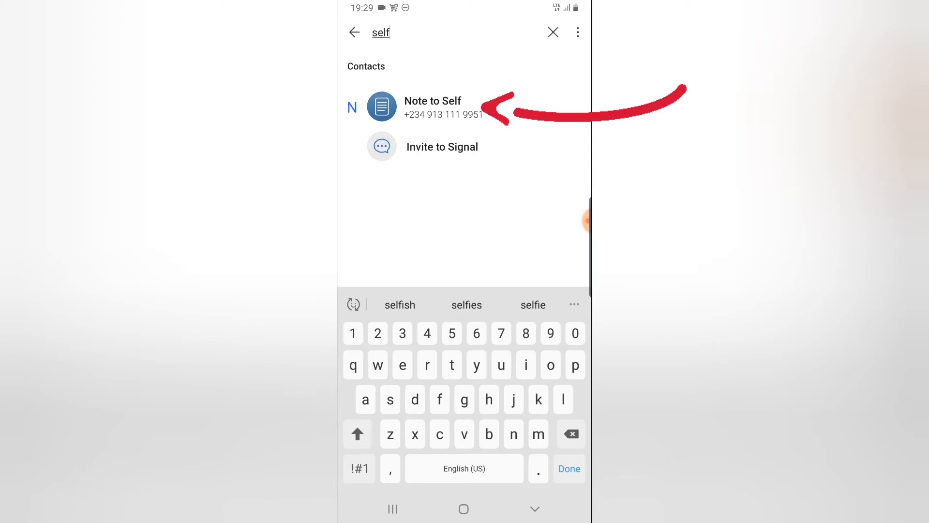
- In Note to Self, send 'Hey' and then 'Today was very successful'
click(433, 108)
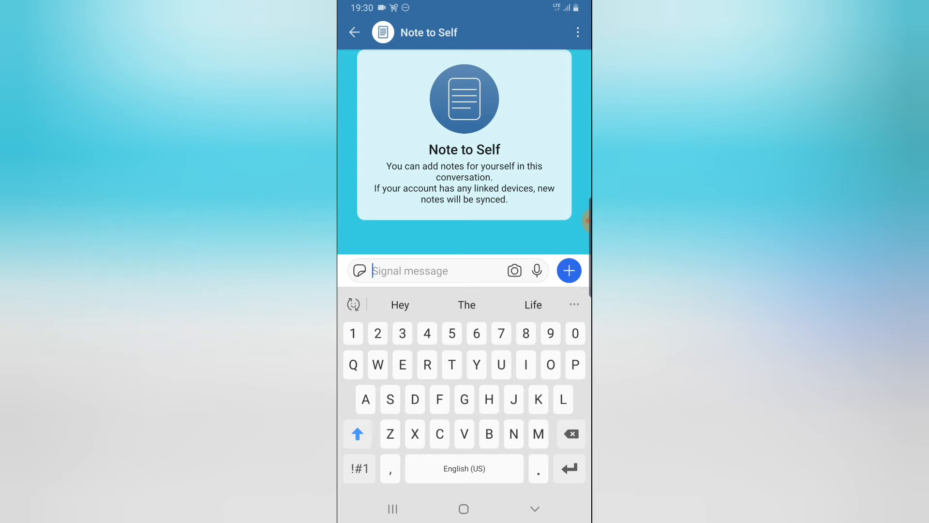
text(H)
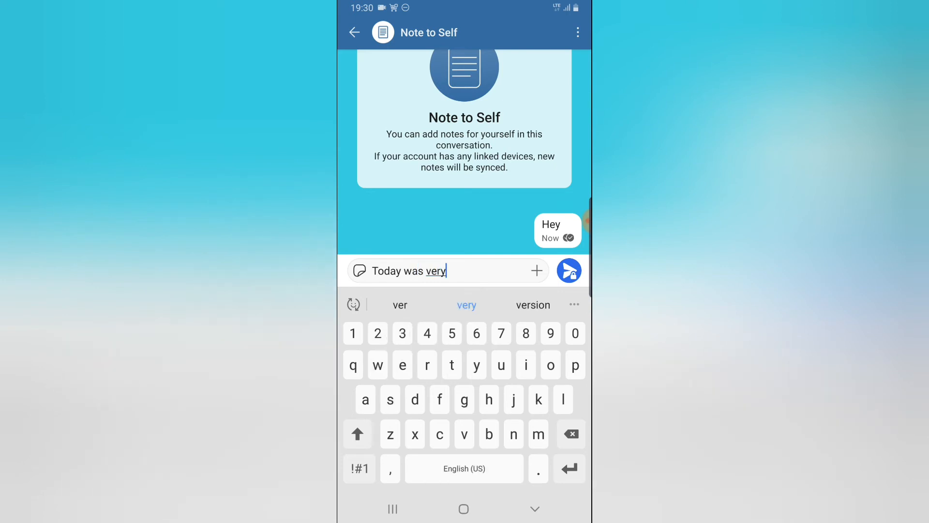
click(568, 270)
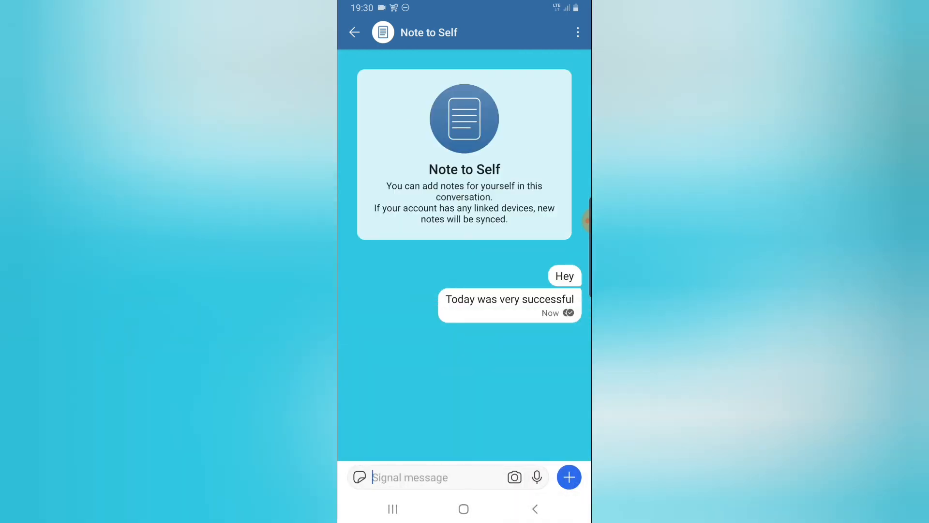
- Apply the pink preset wallpaper to Note to Self and return to the chat list
click(428, 33)
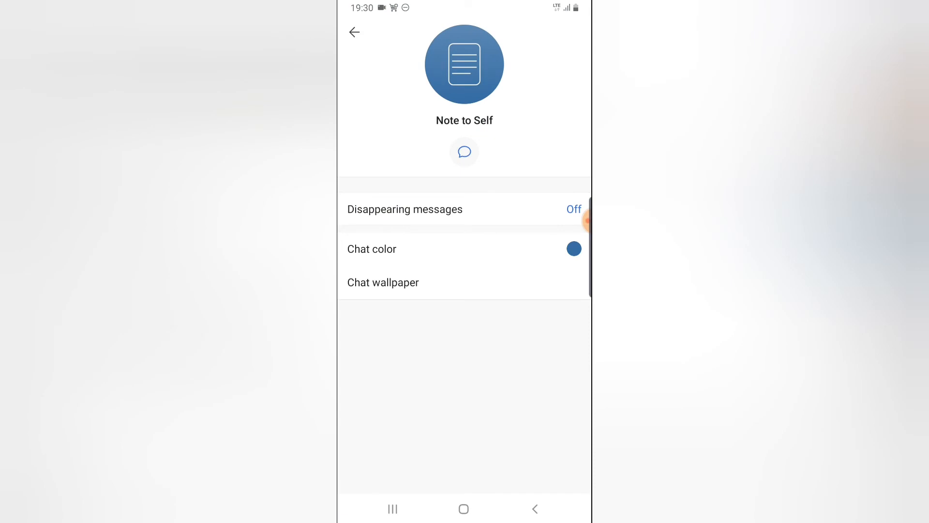
click(384, 281)
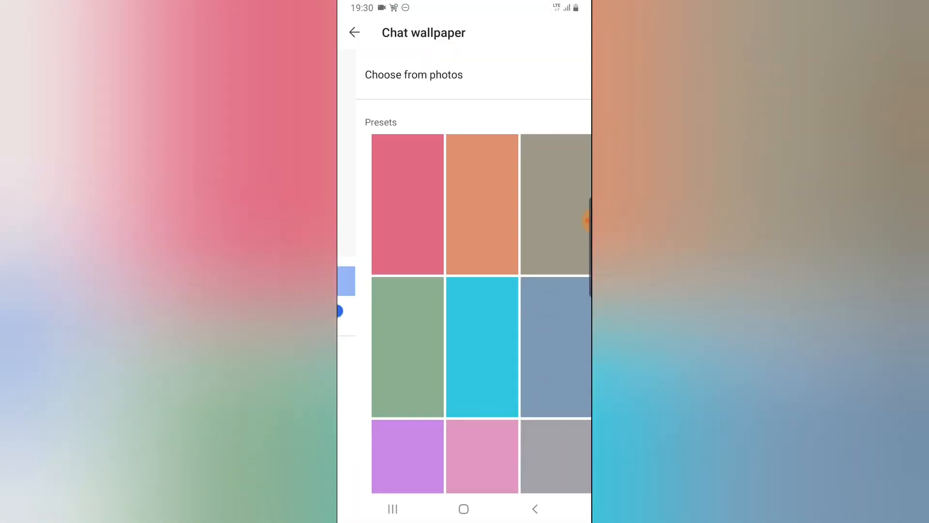
click(408, 204)
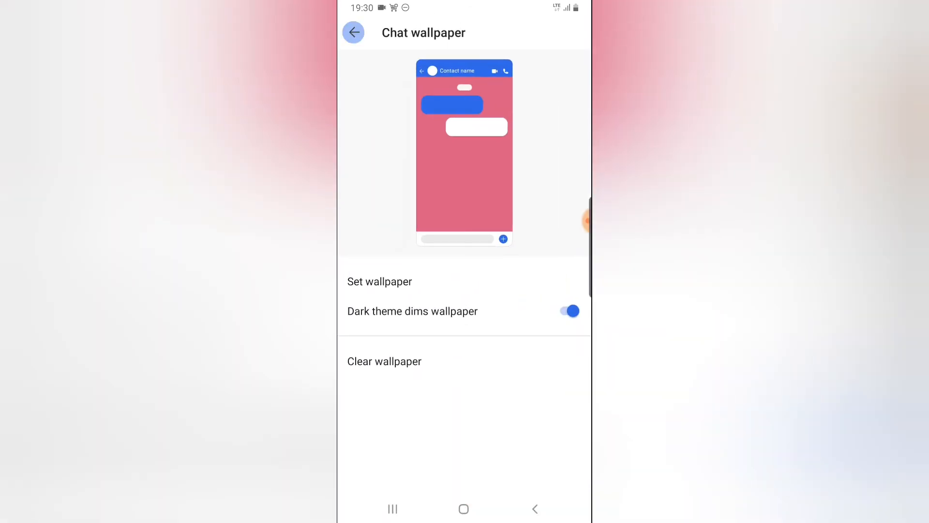
click(352, 32)
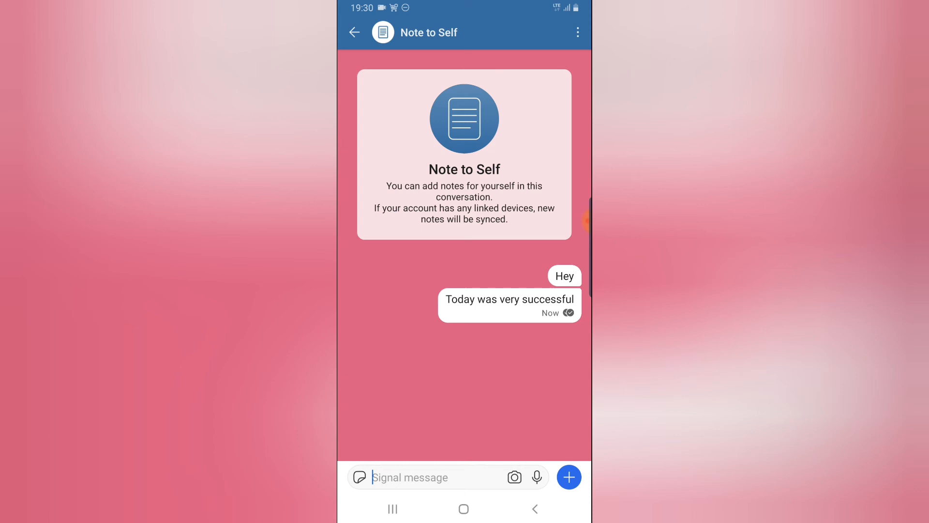
click(354, 32)
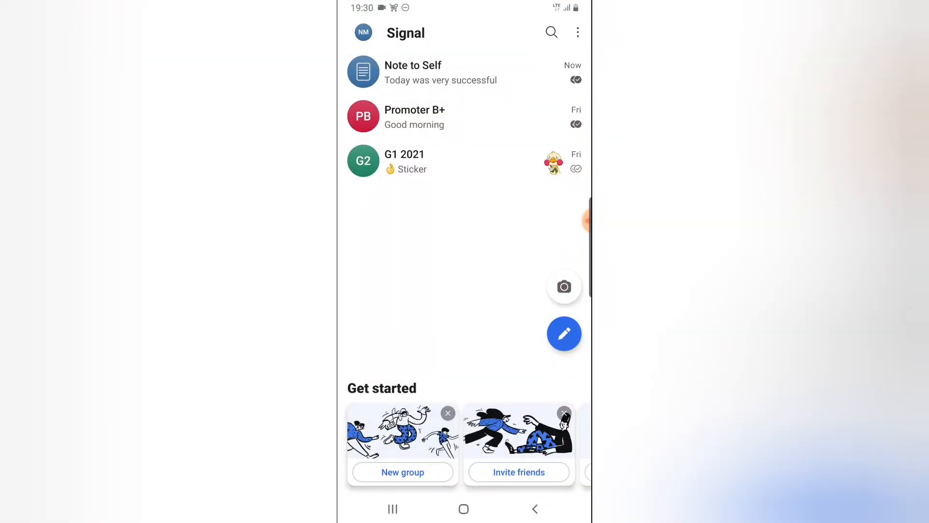